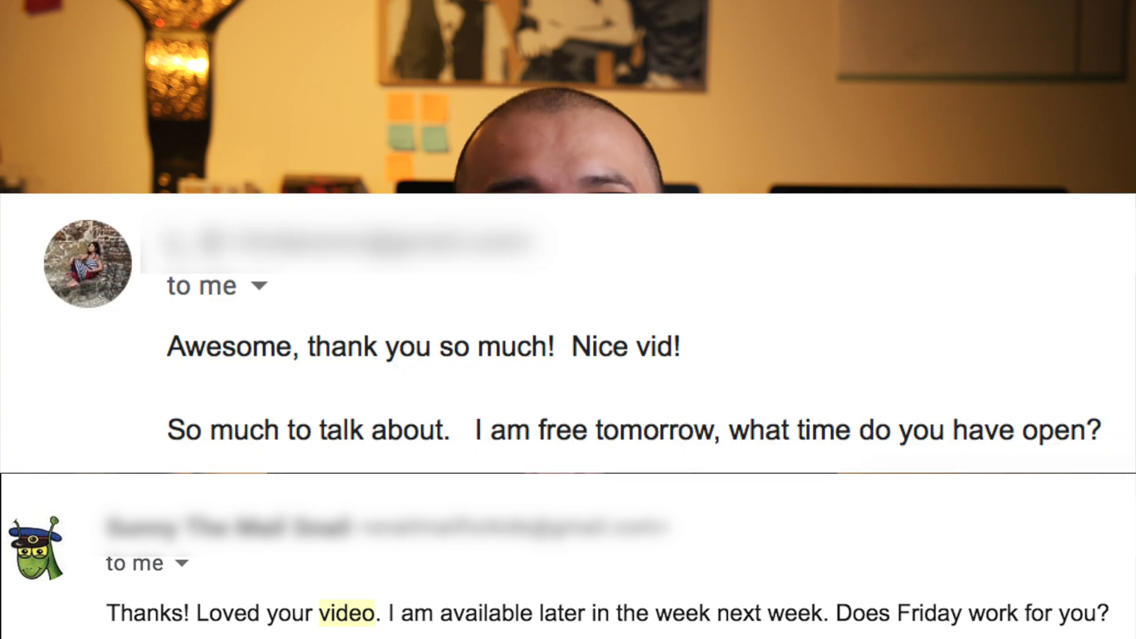
Step: Search Google for 'soapbox' and open the Wistia Soapbox recorder result
scroll(down, 3)
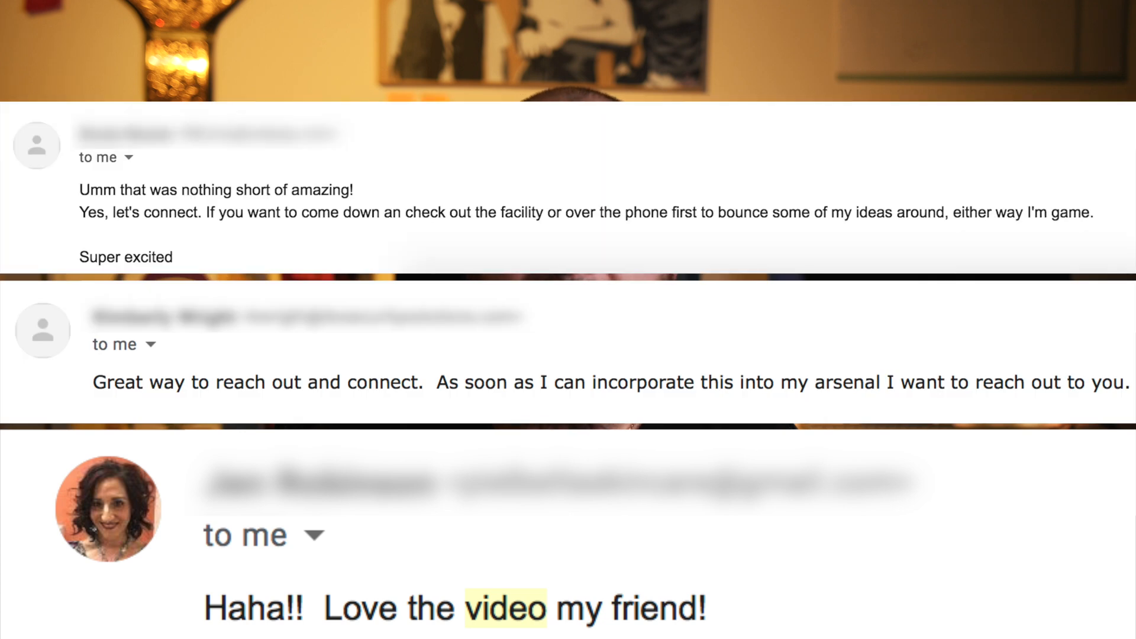
scroll(down, 3)
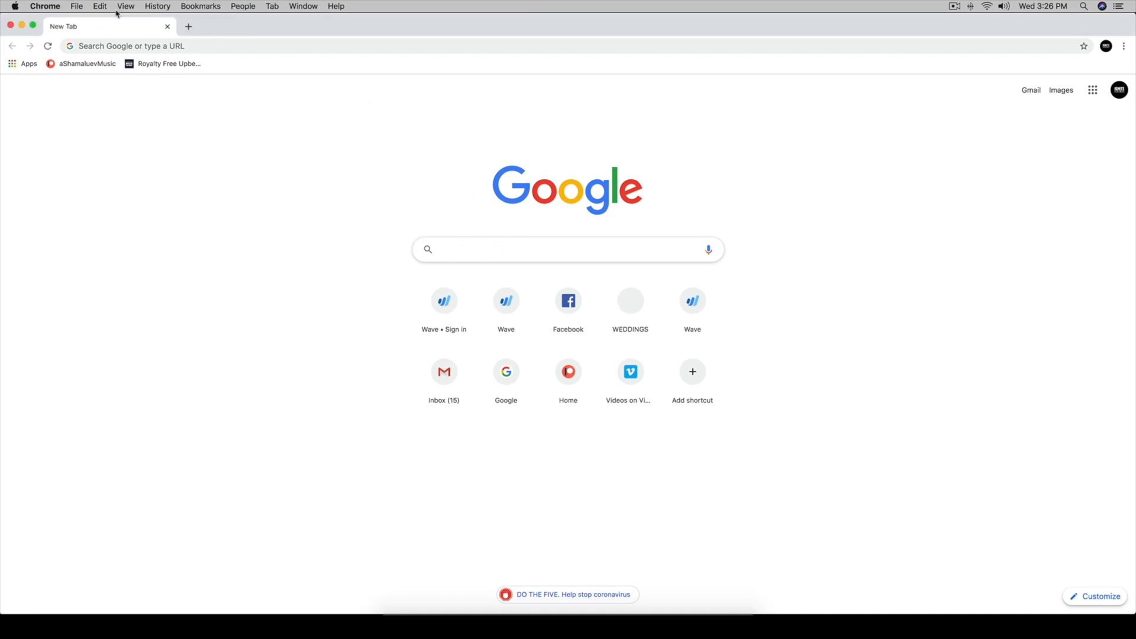
click(567, 250)
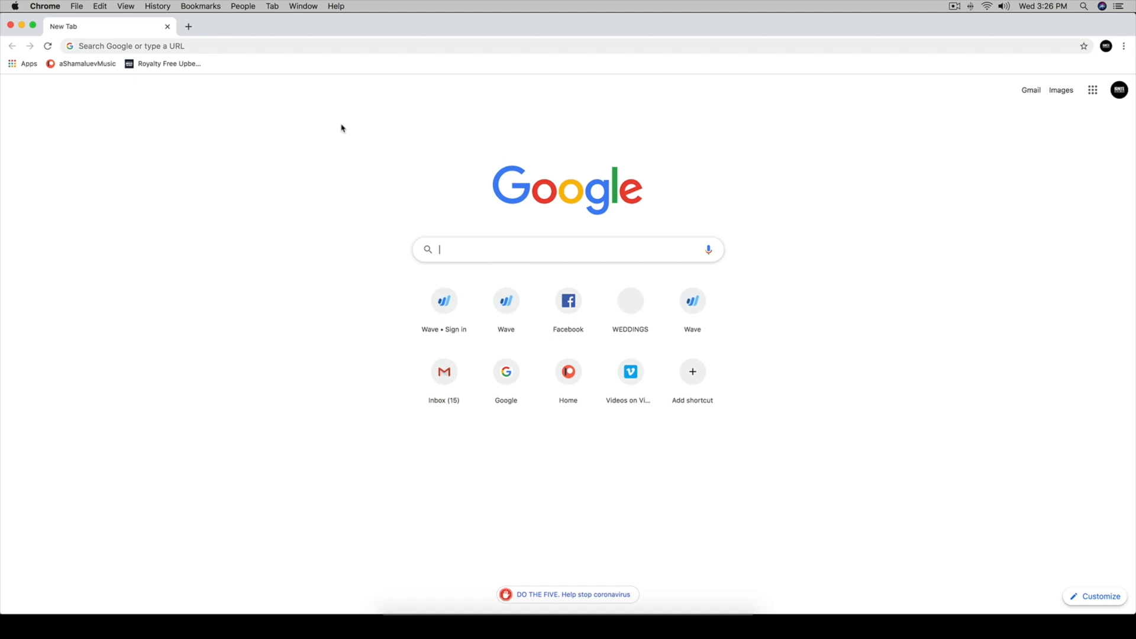
text(soapbox)
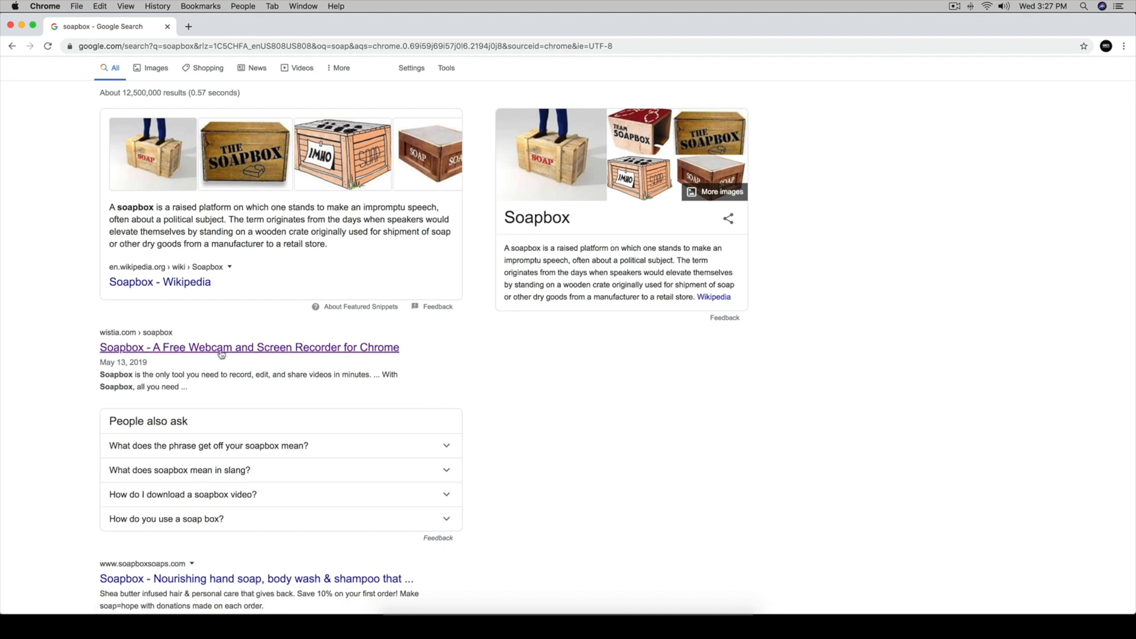
click(249, 346)
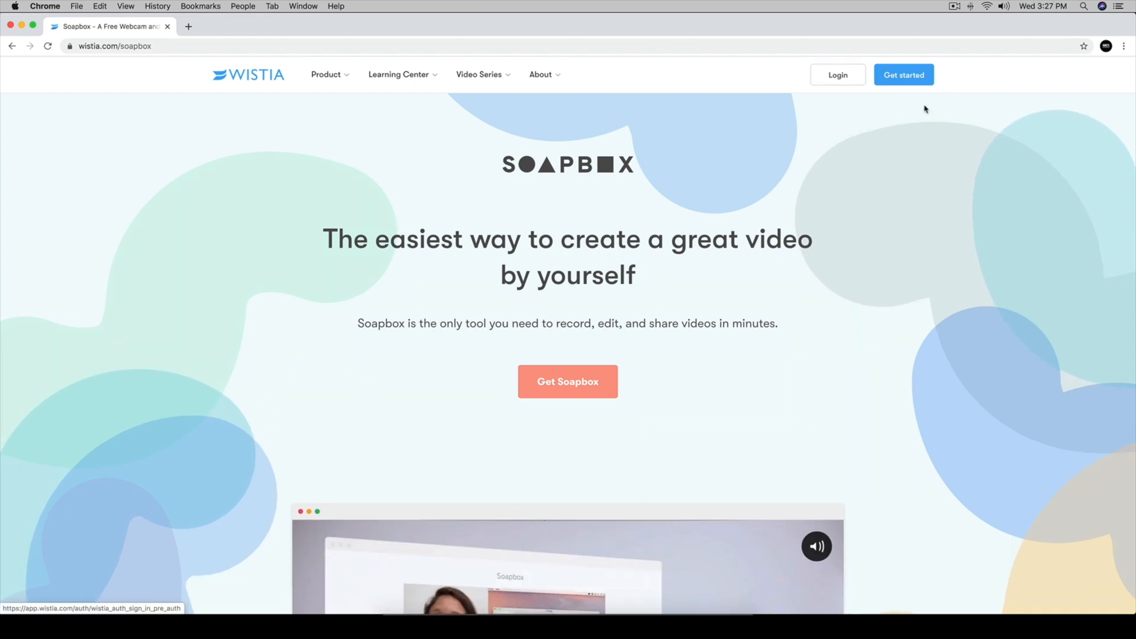
Step: Sign up for a free Wistia account and begin getting the Soapbox extension
click(902, 75)
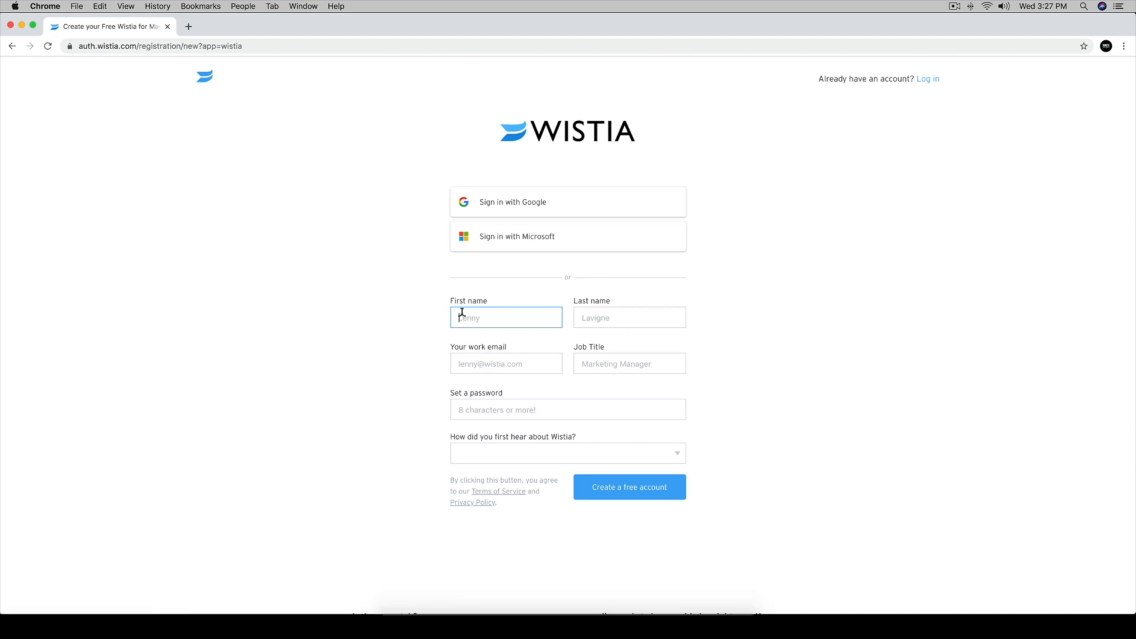
mouse_move(527, 213)
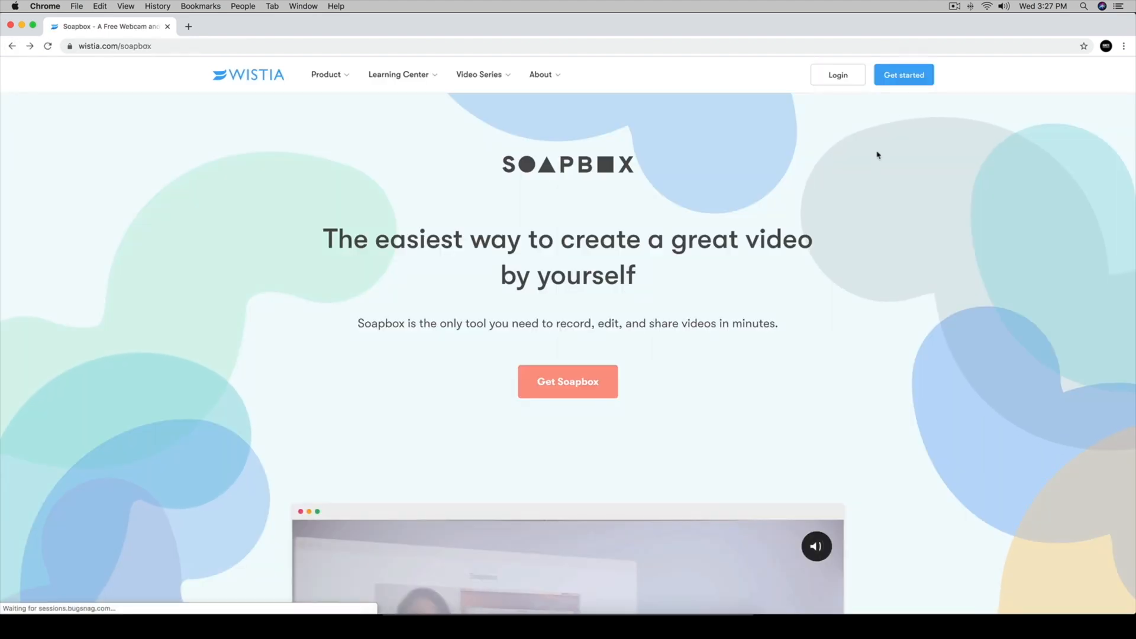
scroll(down, 3)
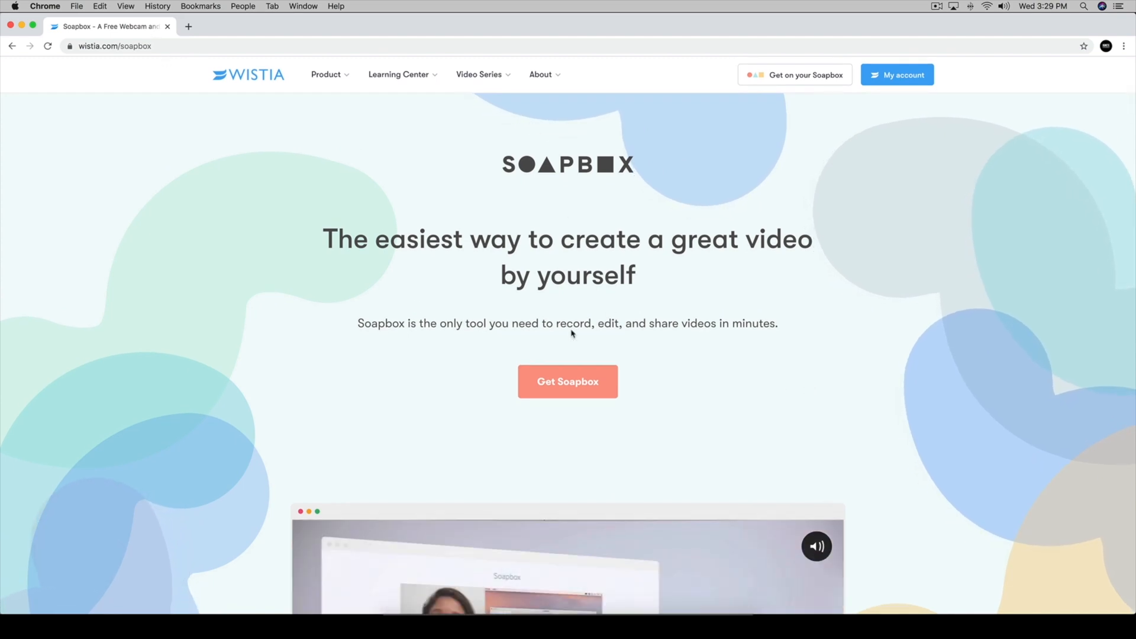
click(567, 380)
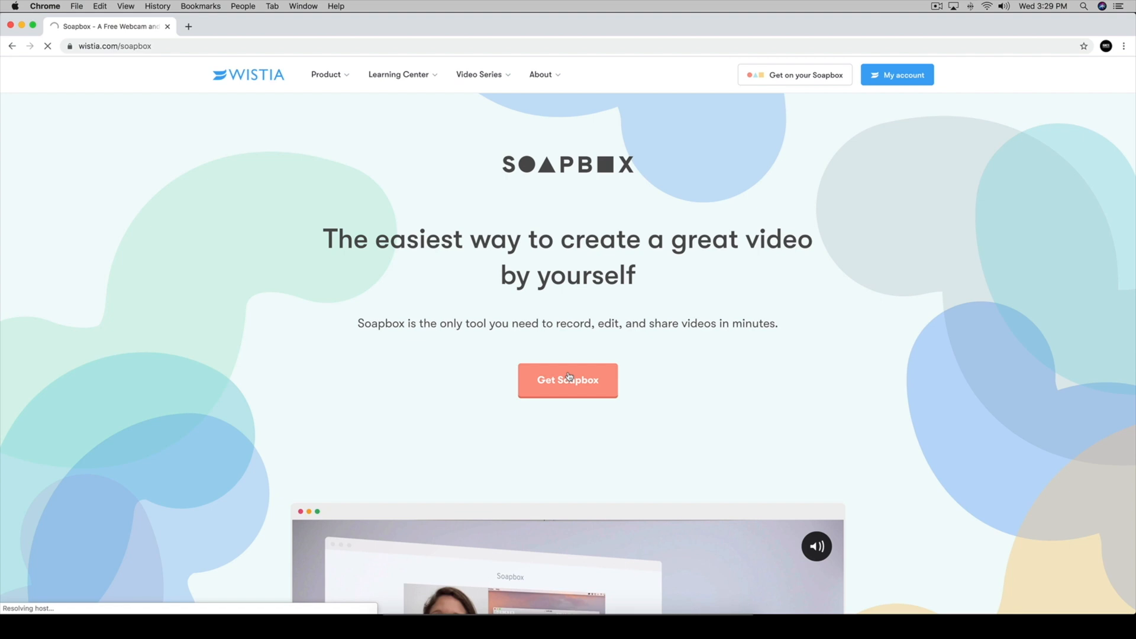
Step: Add the Soapbox — Video Recorder extension to Chrome from its store listing
click(566, 380)
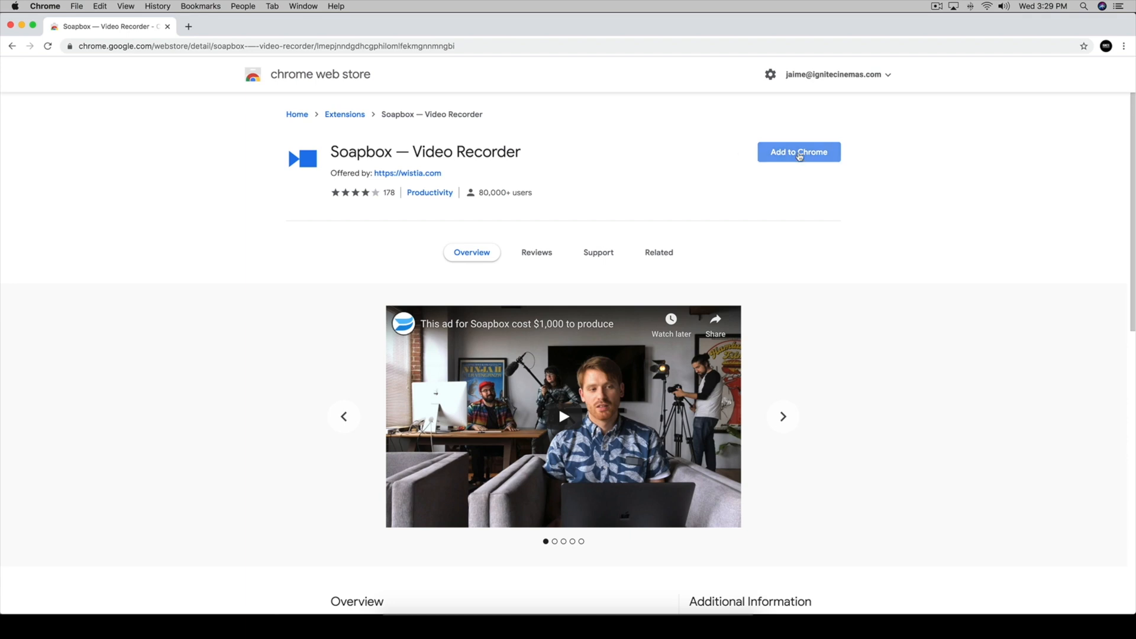
click(798, 151)
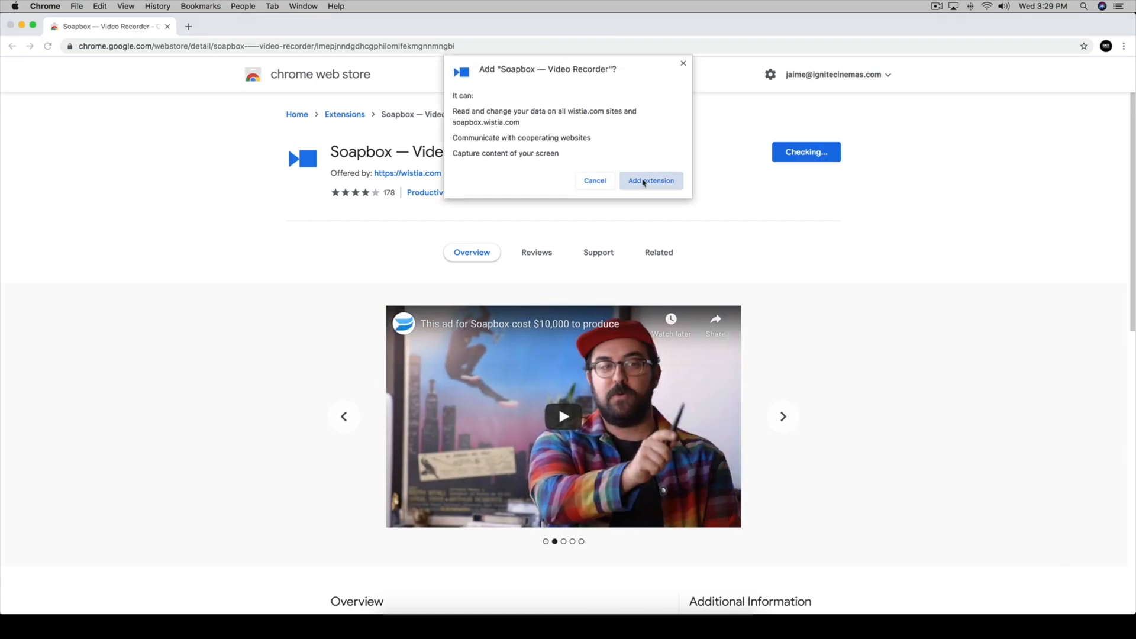
click(649, 180)
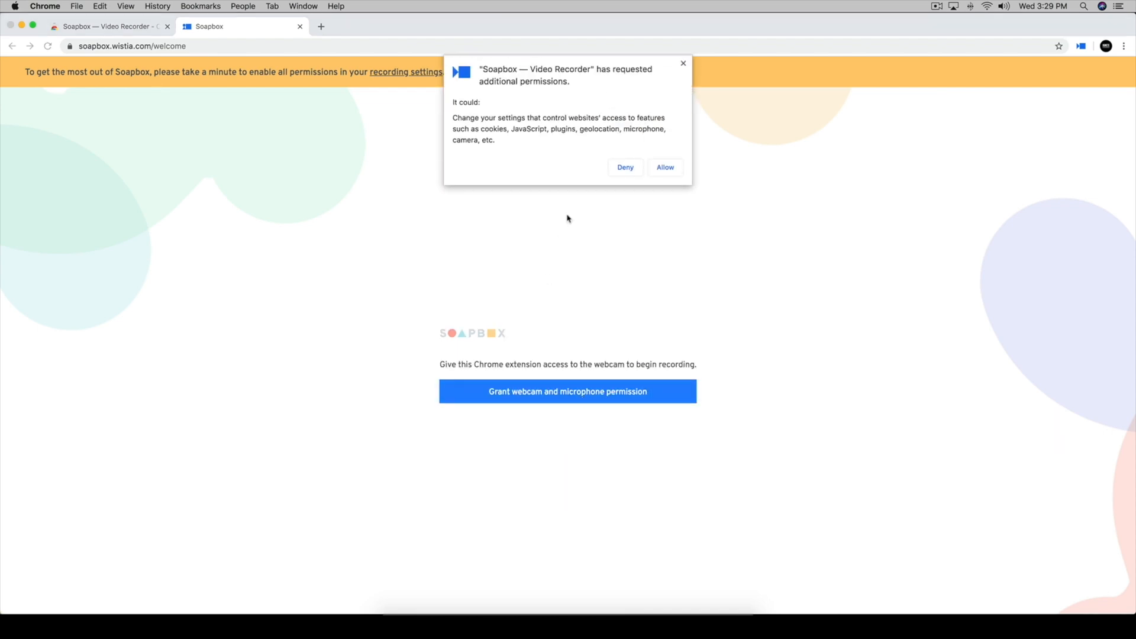
Step: Allow Soapbox's extra permissions and bring up the recorder's live webcam preview
click(663, 167)
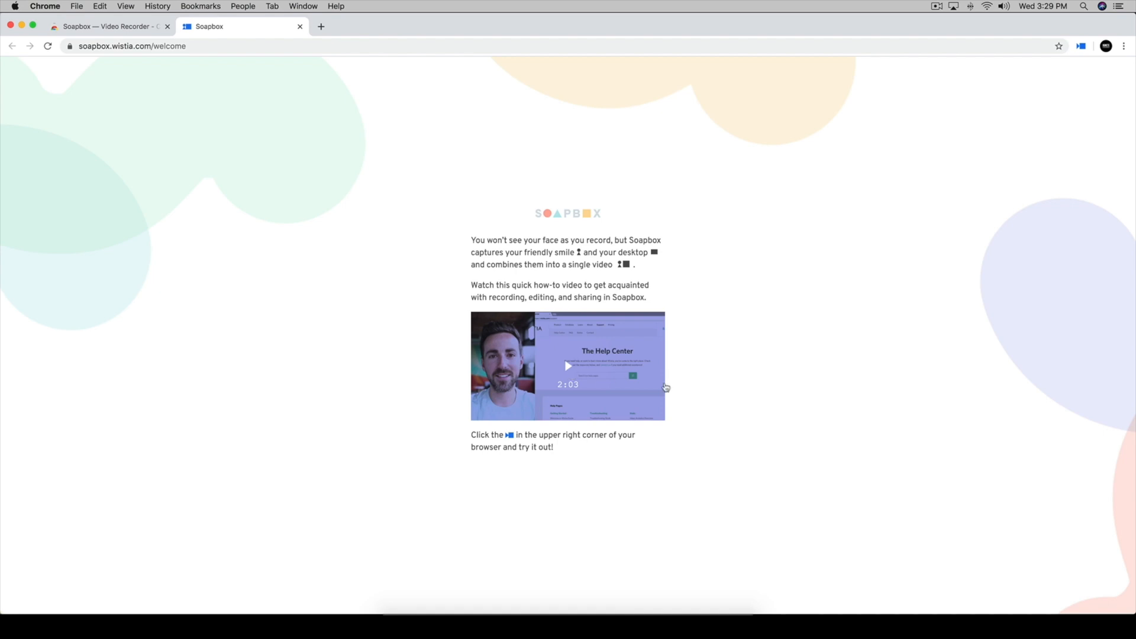
mouse_move(763, 281)
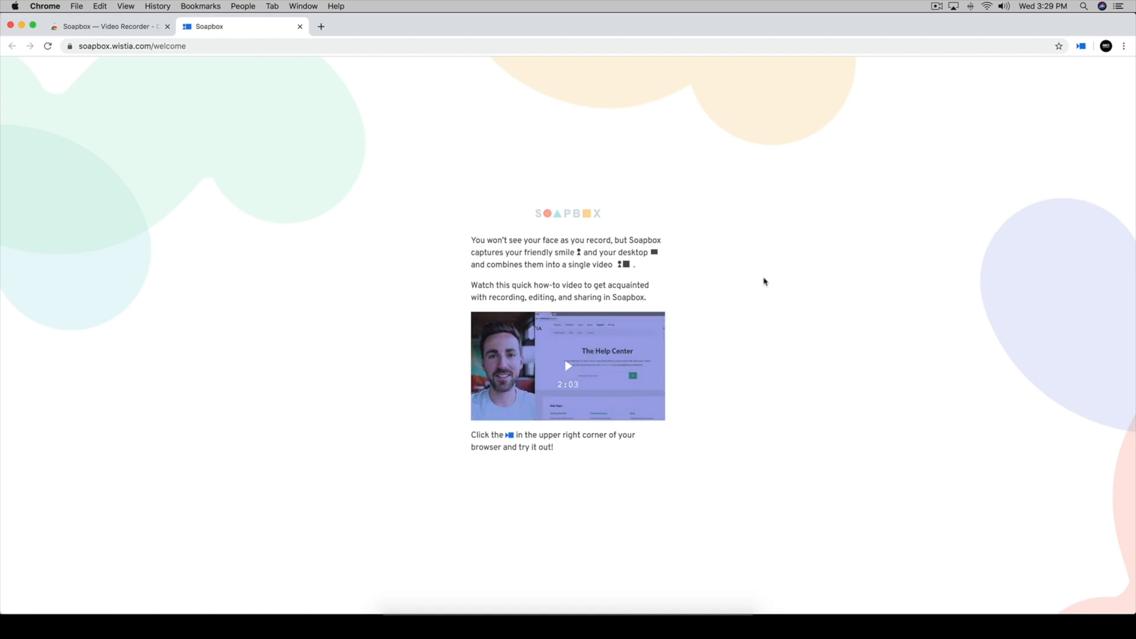
click(1066, 46)
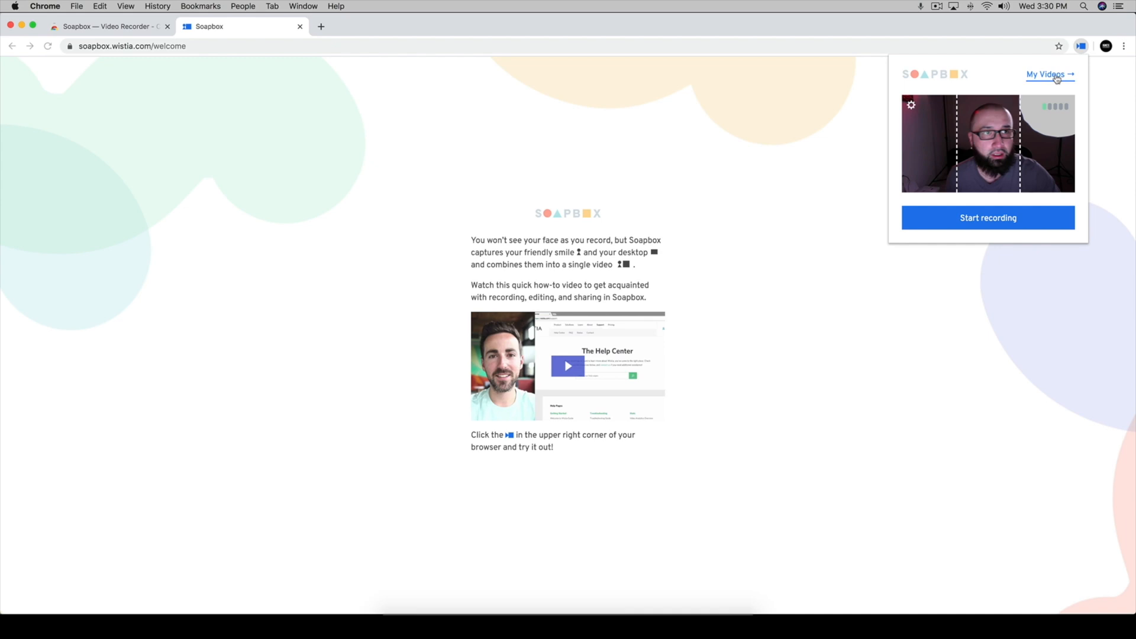
Step: View the My Videos library, return to the welcome page and start a new recording
click(1046, 73)
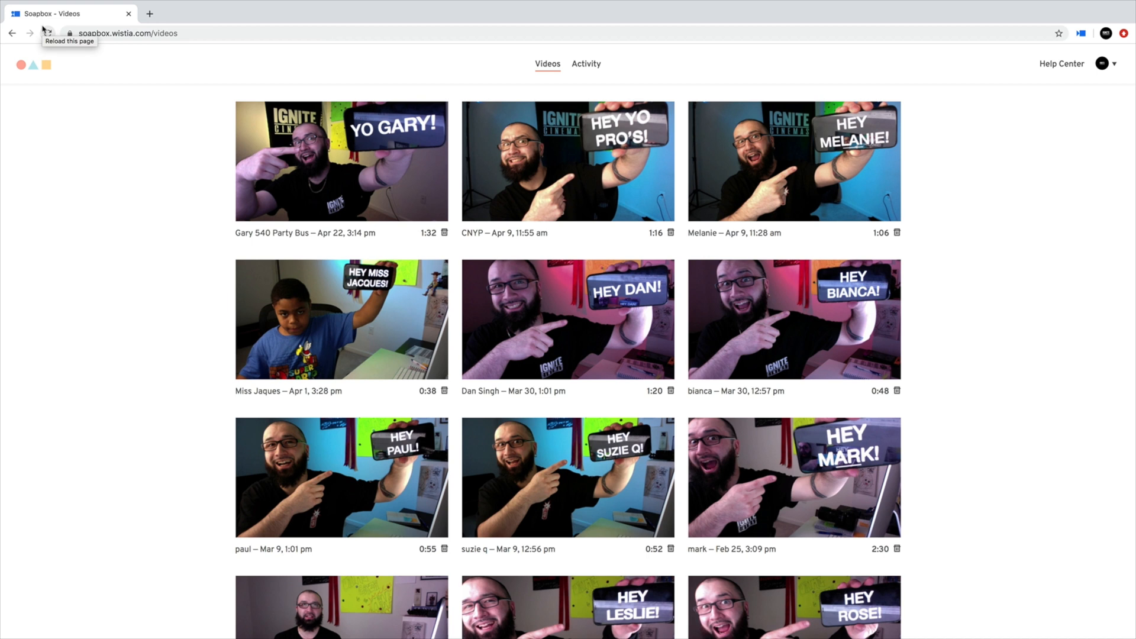
click(1080, 33)
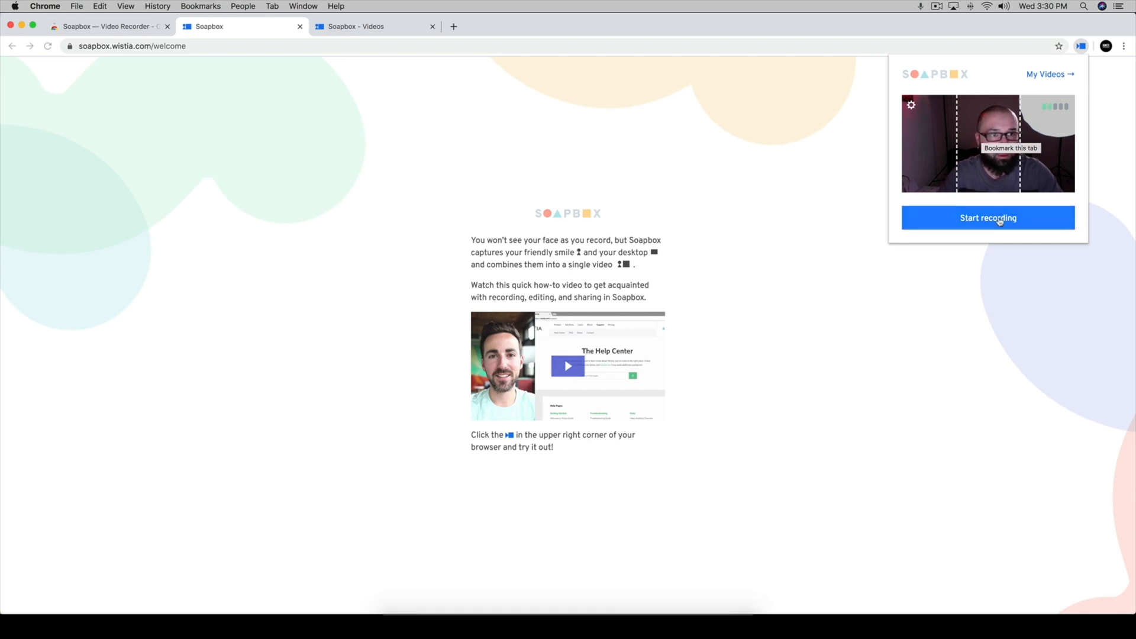
click(987, 218)
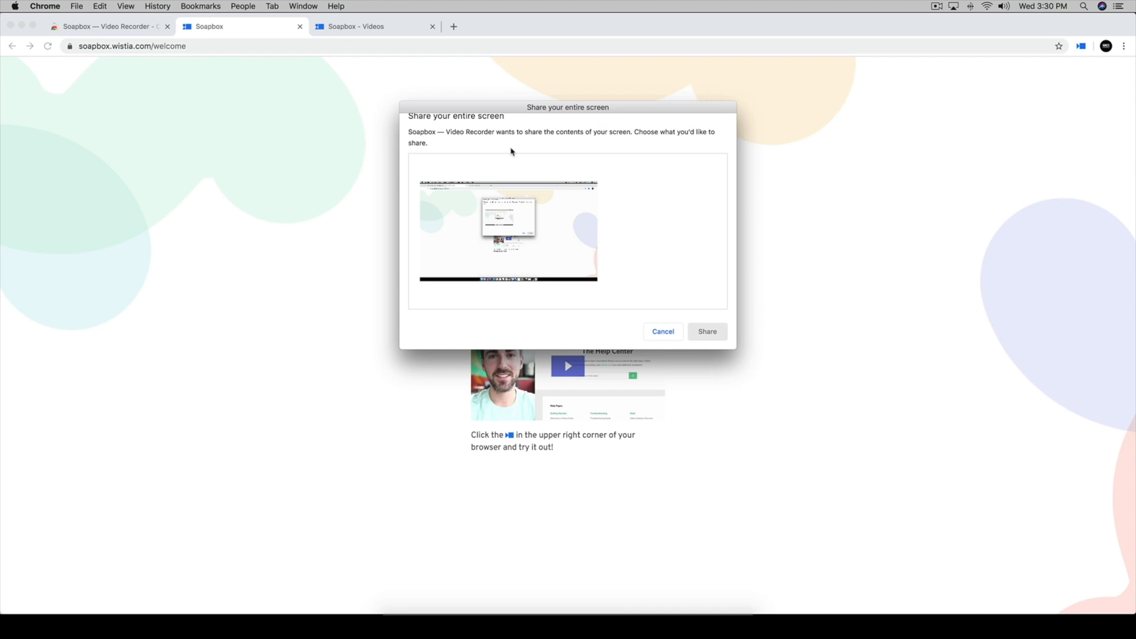
Step: Share the entire screen and record the webcam-plus-screen message until it uploads
click(508, 231)
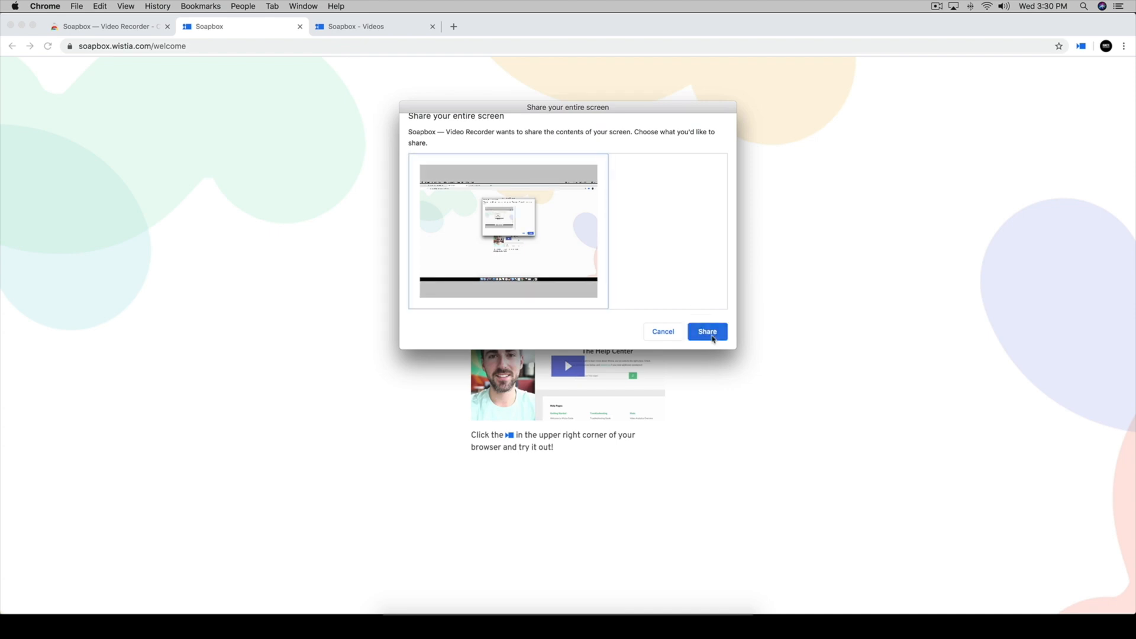
click(707, 331)
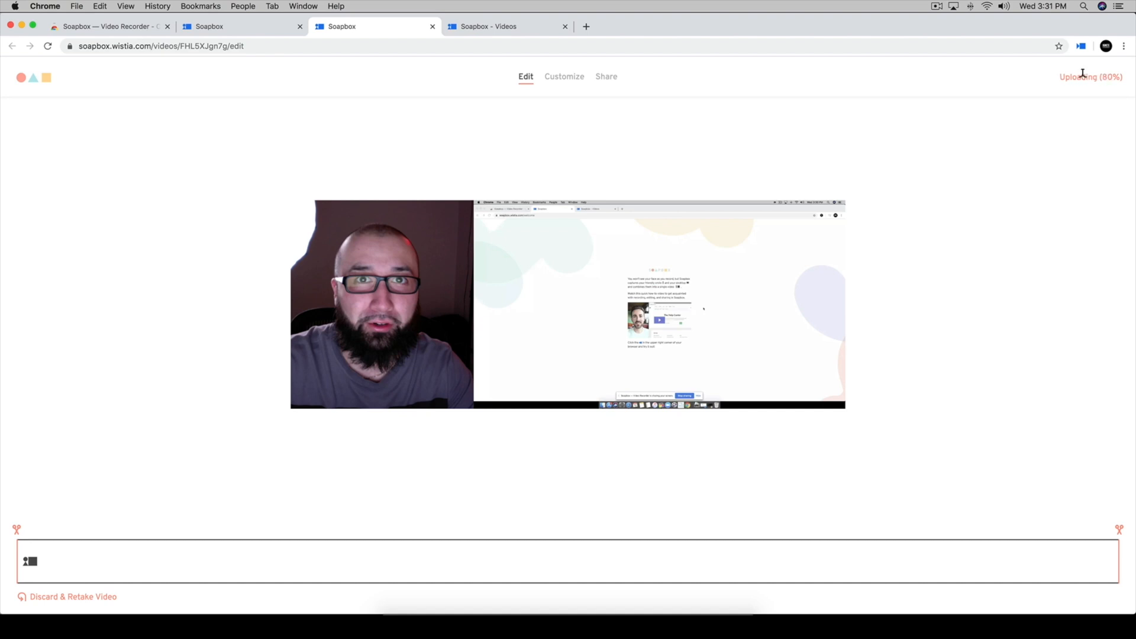
mouse_move(876, 174)
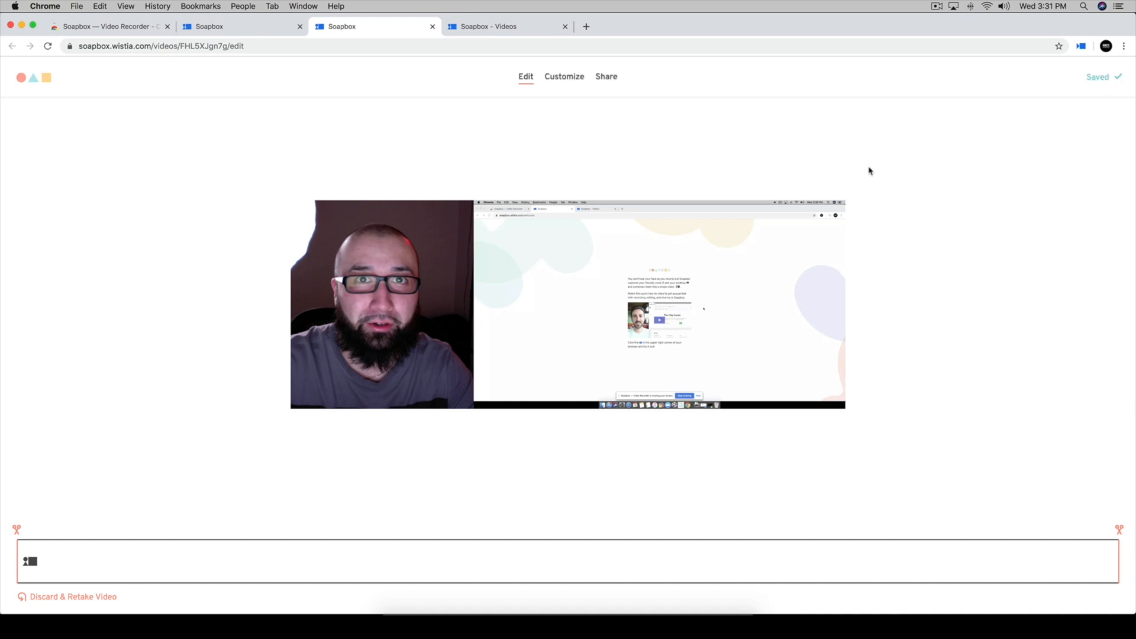
mouse_move(884, 156)
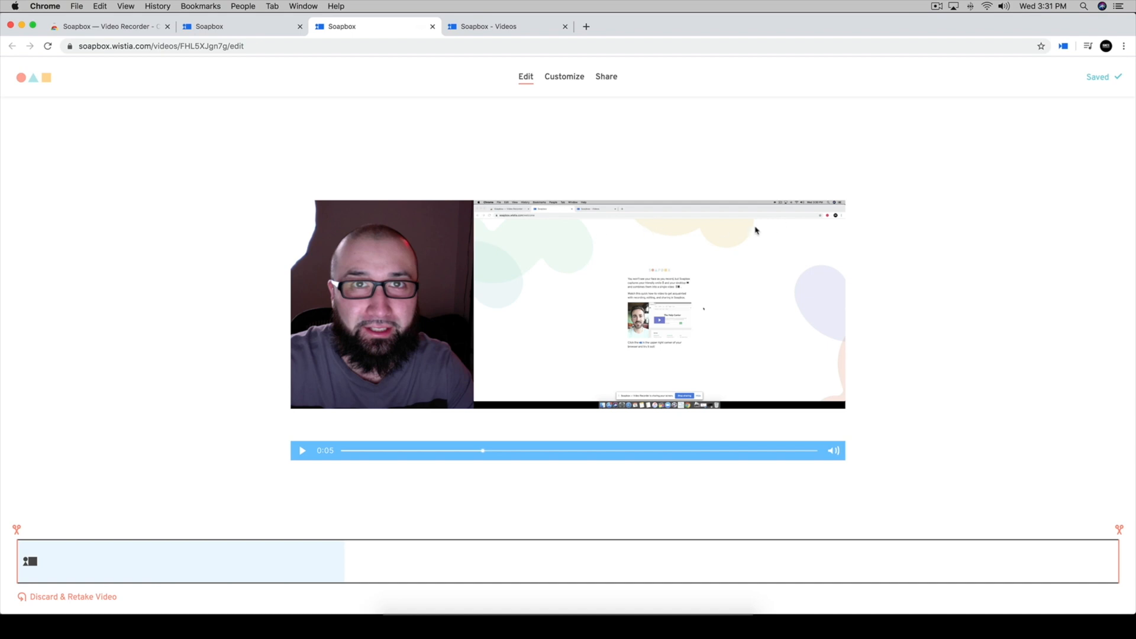
Step: Play back the recording and drag both trim handles inward to cut its start and end
click(30, 561)
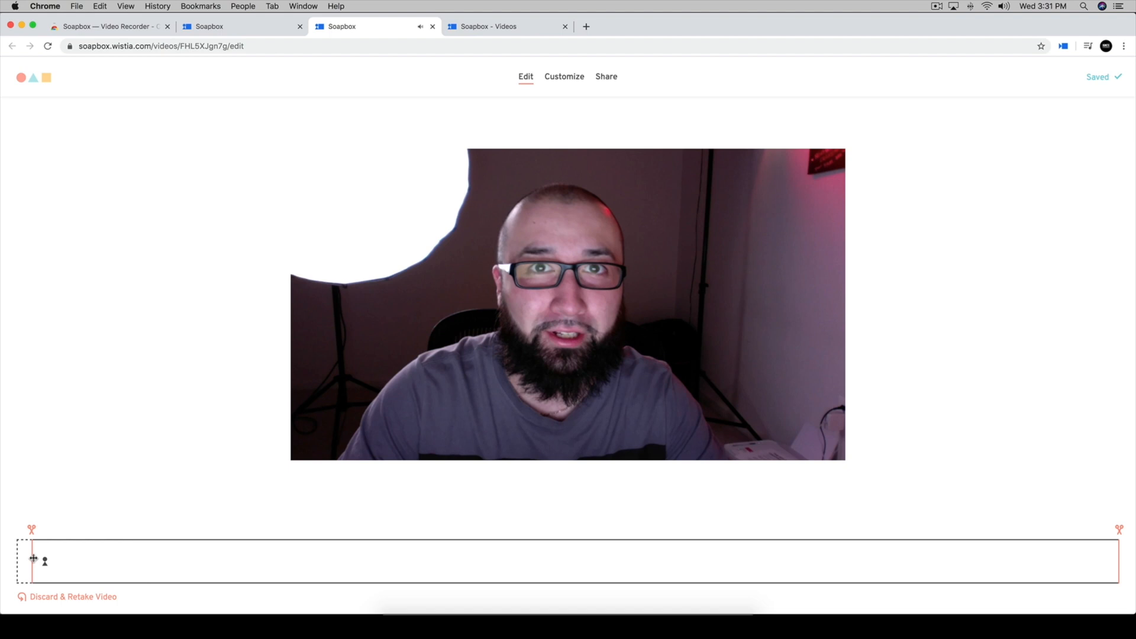
drag(30, 558, 68, 559)
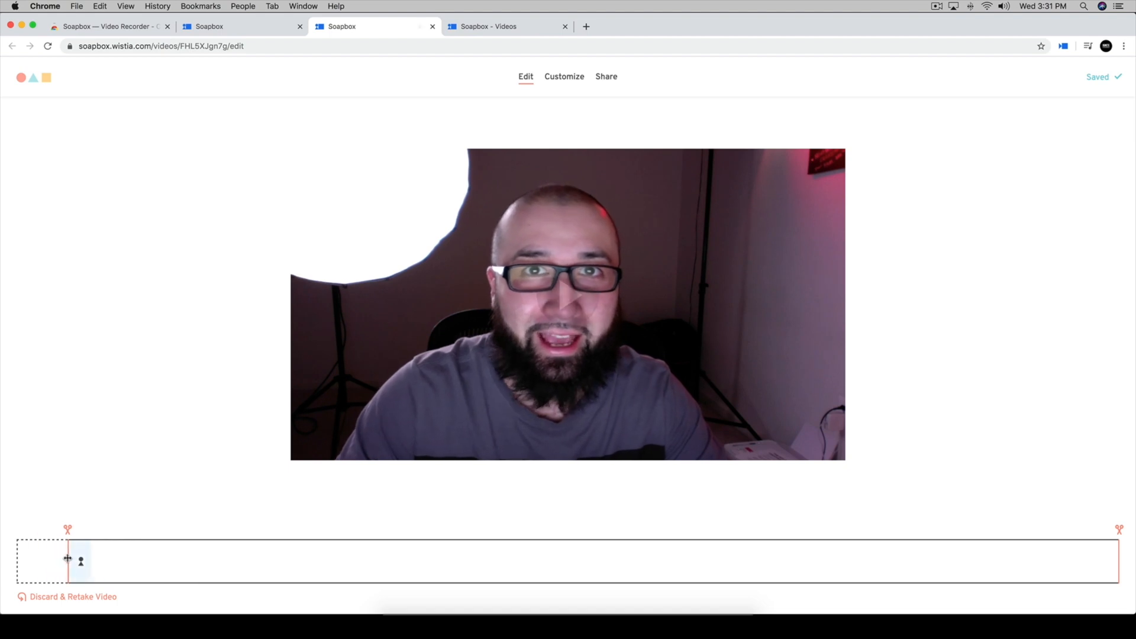
drag(80, 561, 850, 561)
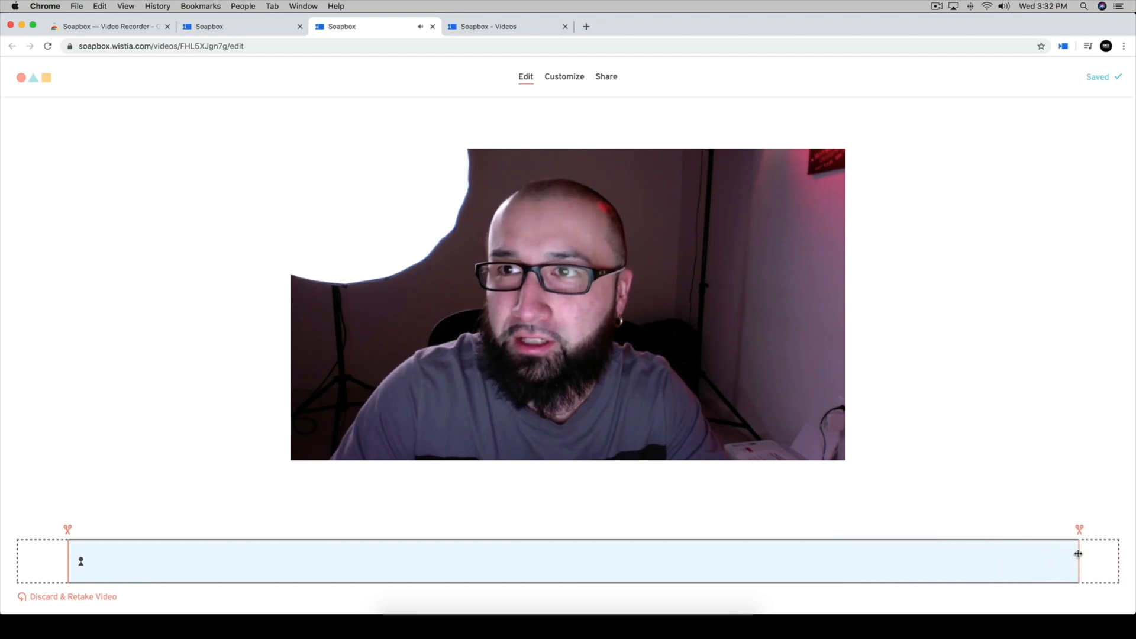
Step: Under Customize, retitle the video 'tutorial for sonya'
click(563, 76)
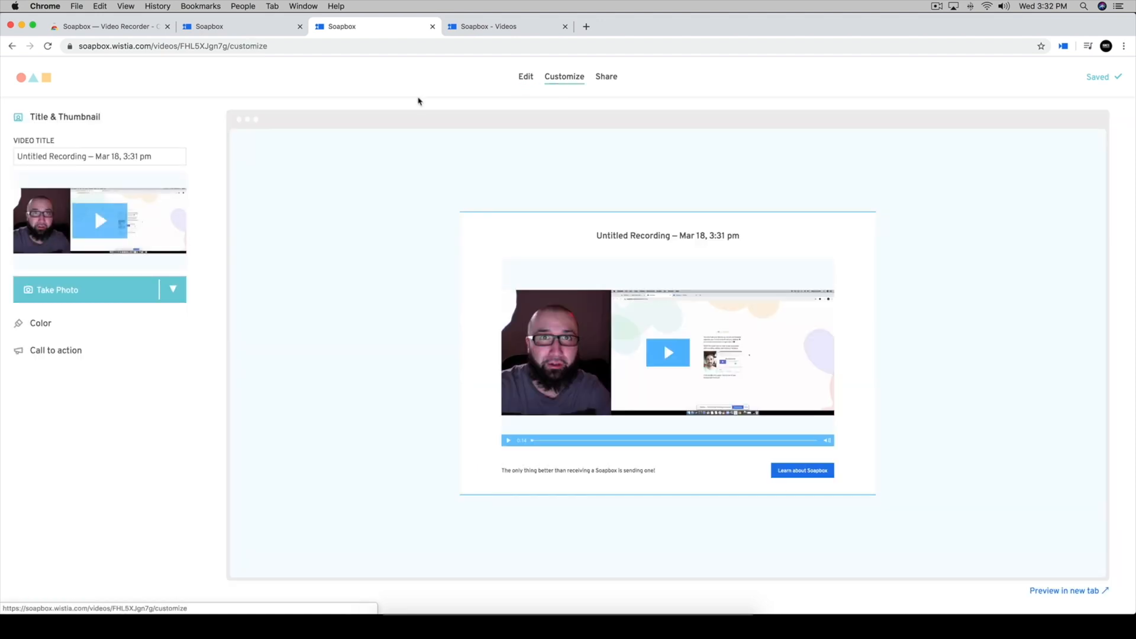
text(tutorial for)
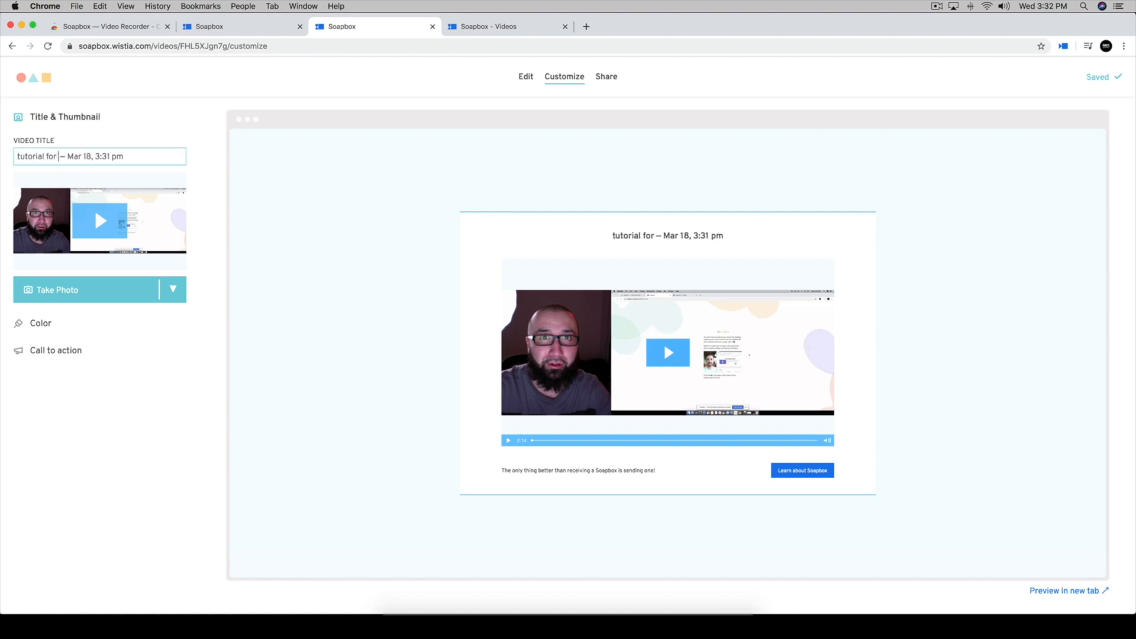
text(sonya)
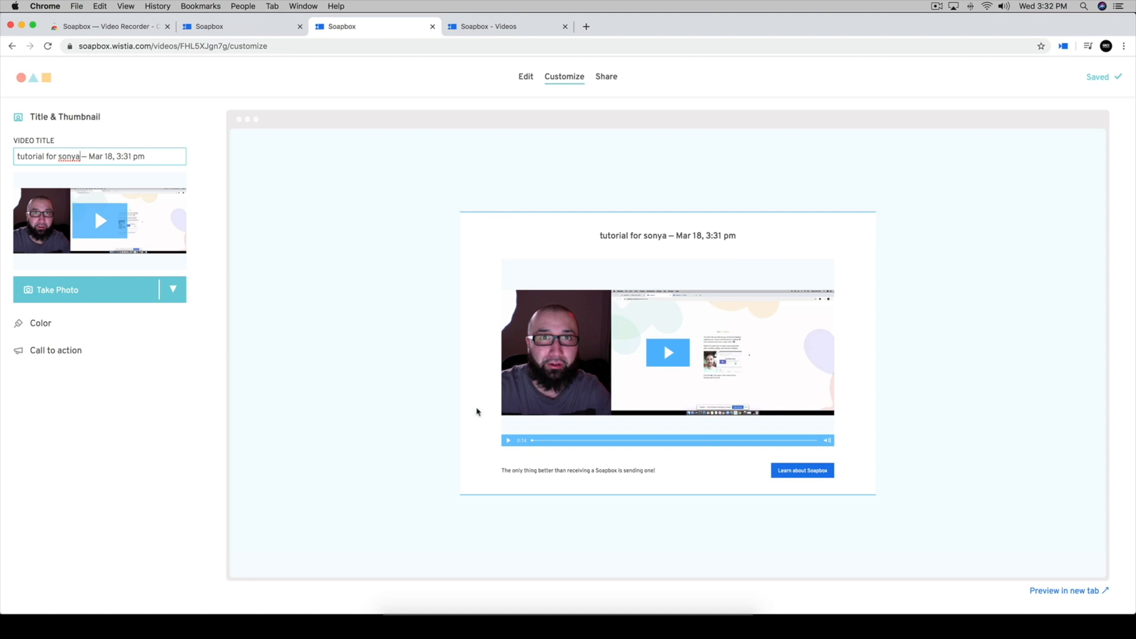
click(56, 290)
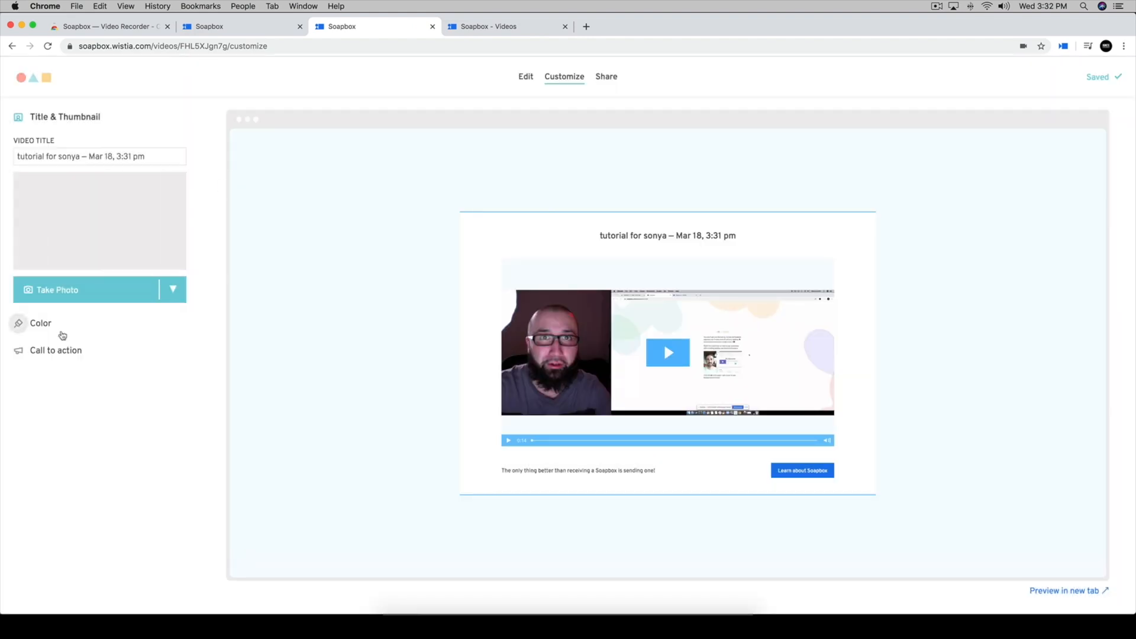
Step: Review the video's colour setting, then move to the Share page
click(41, 323)
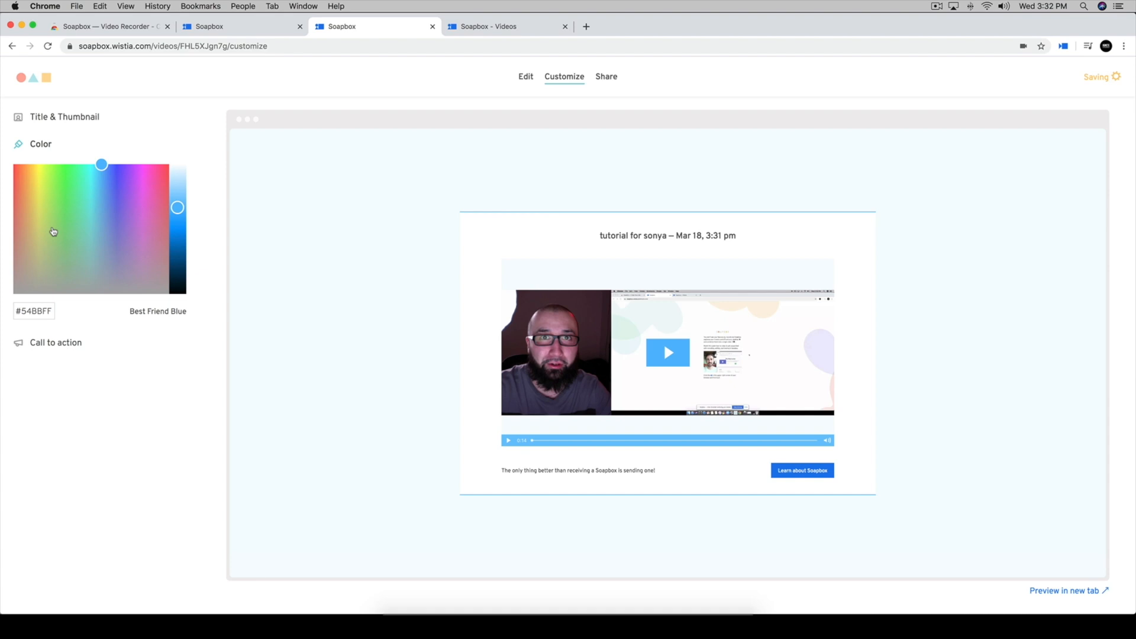
click(606, 75)
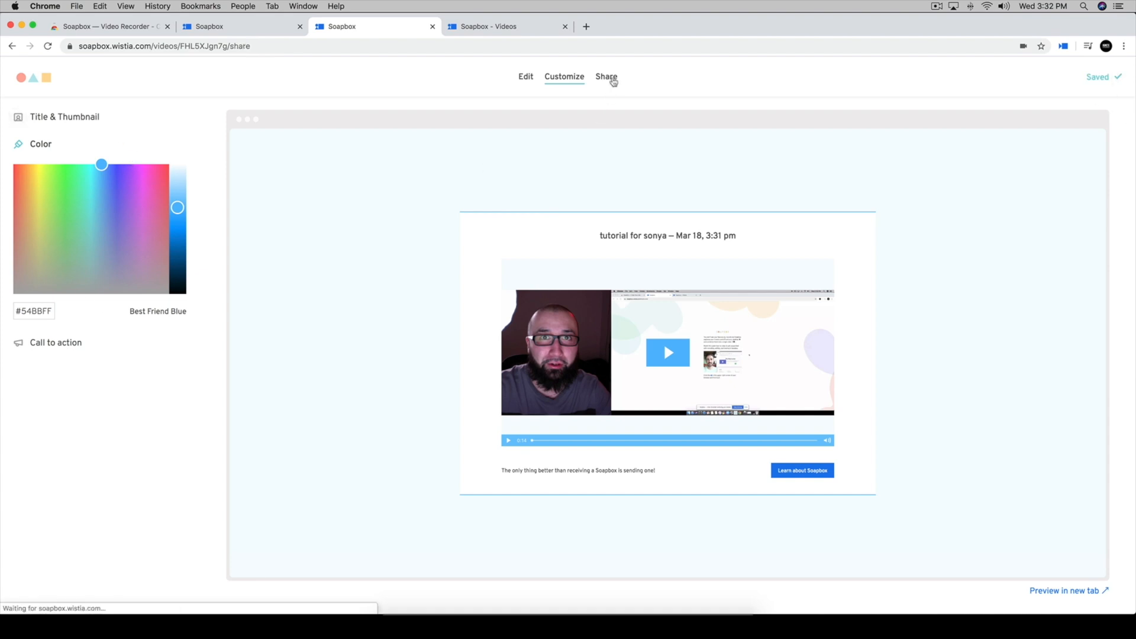
Step: Copy the video URL and test soapbox.wistia.com/videos/FHL5XJgn7g in an incognito window
click(606, 77)
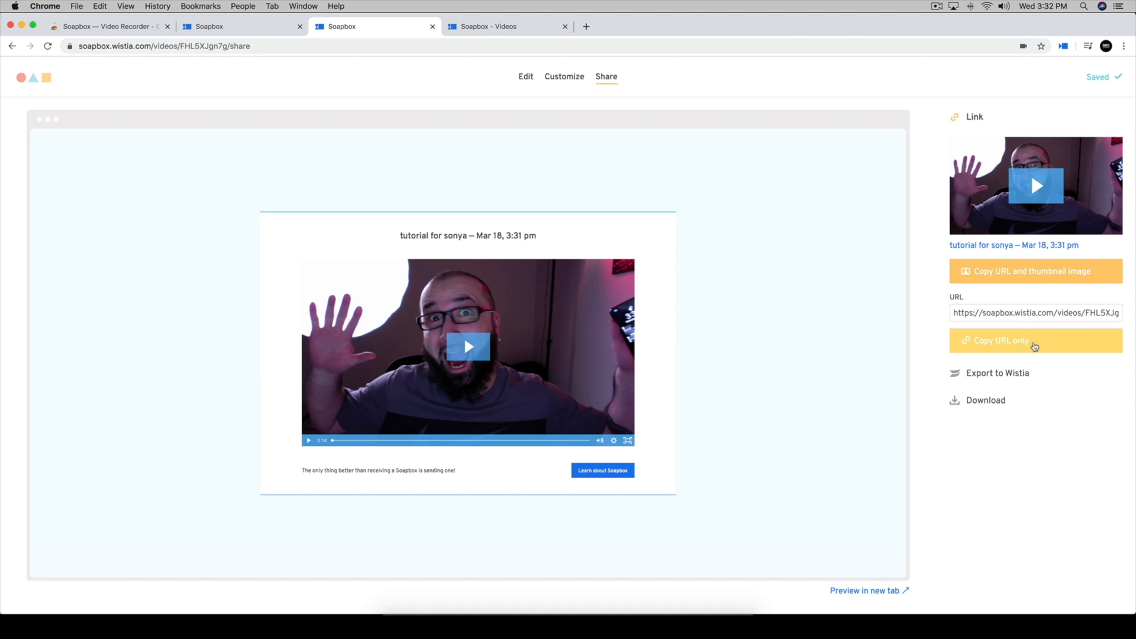
click(1034, 341)
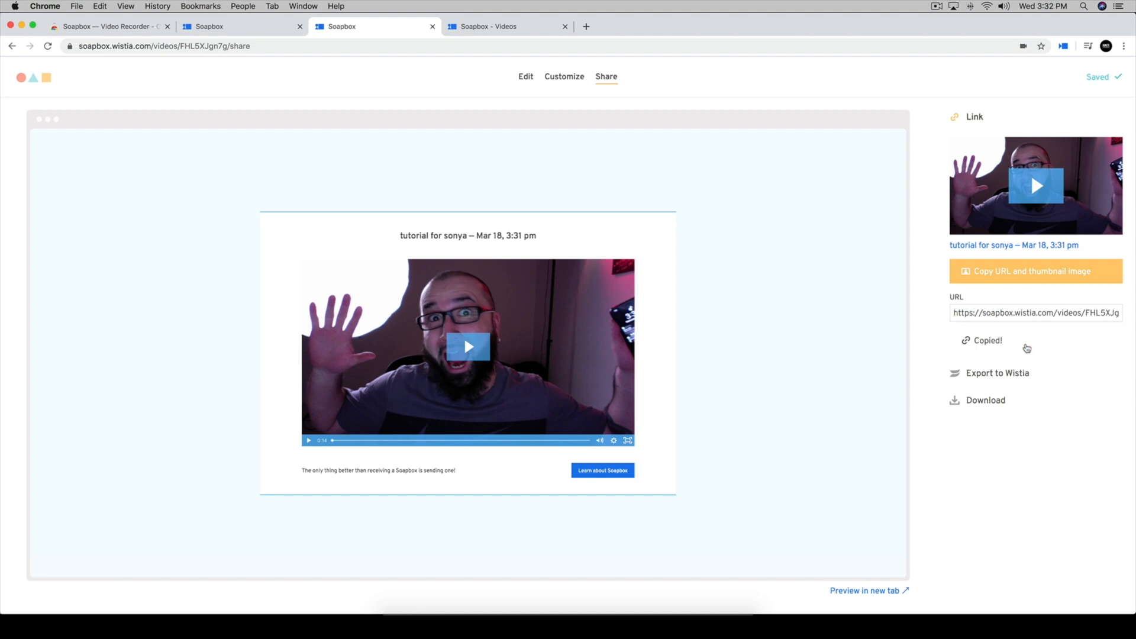
click(75, 6)
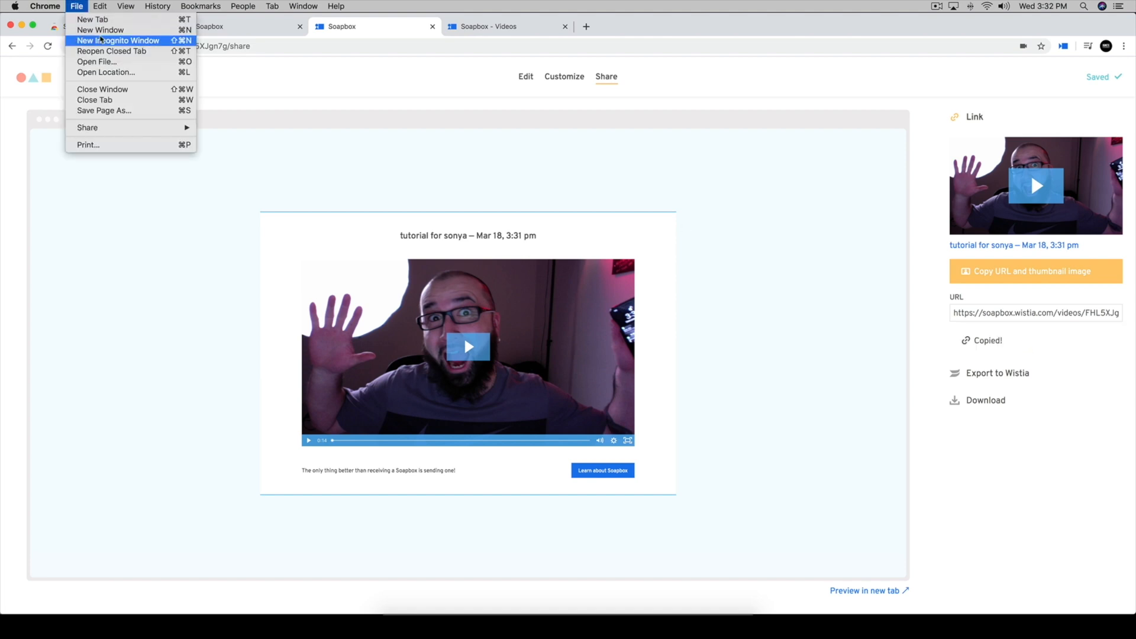
click(117, 40)
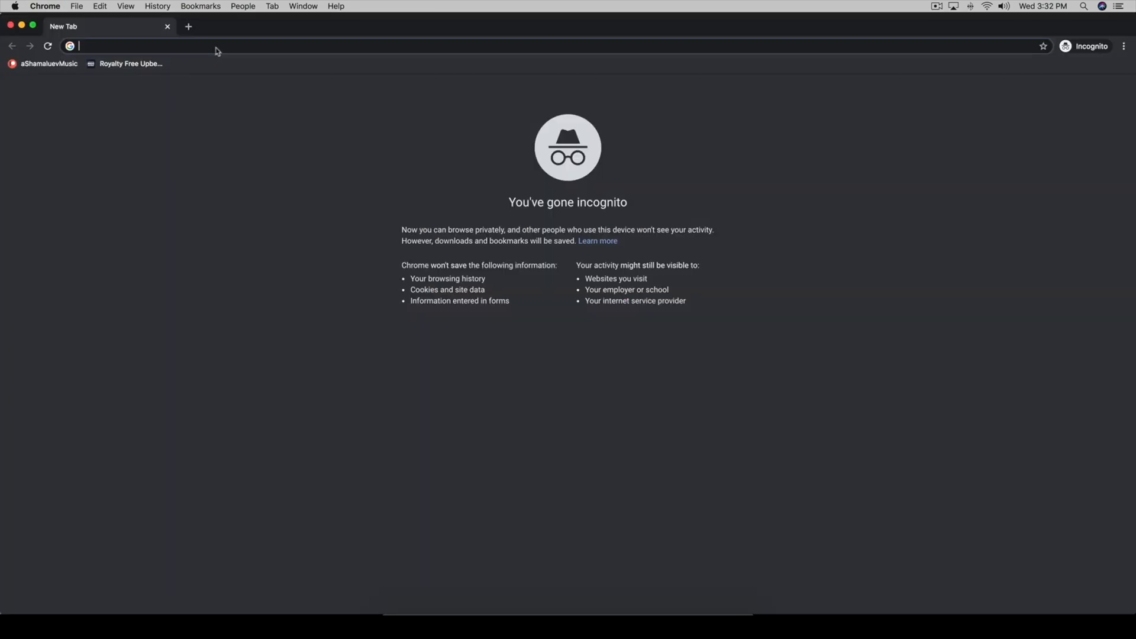
text(soapbox.wistia.com/videos/FHL5XJgn7g/share)
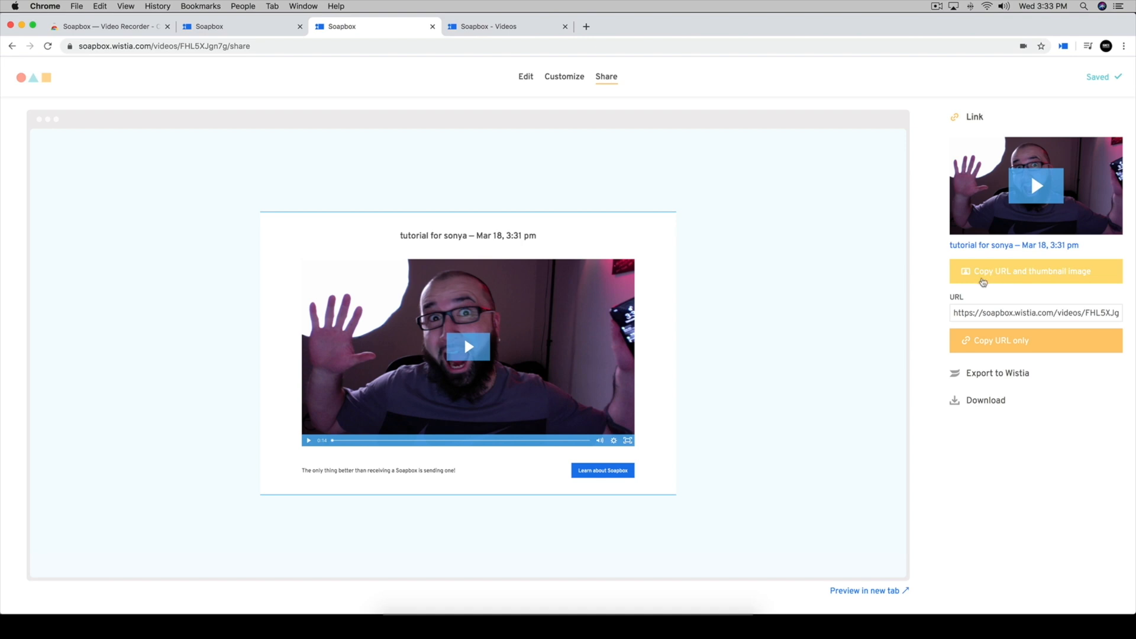
Step: Copy the video's URL together with its thumbnail image
click(1034, 271)
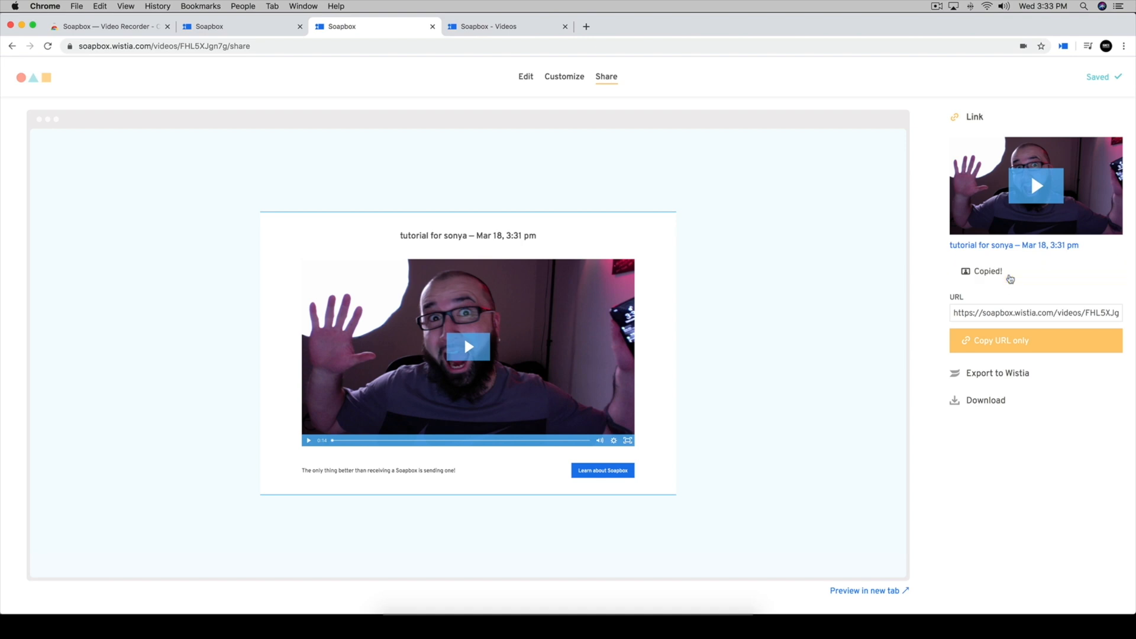
mouse_move(812, 269)
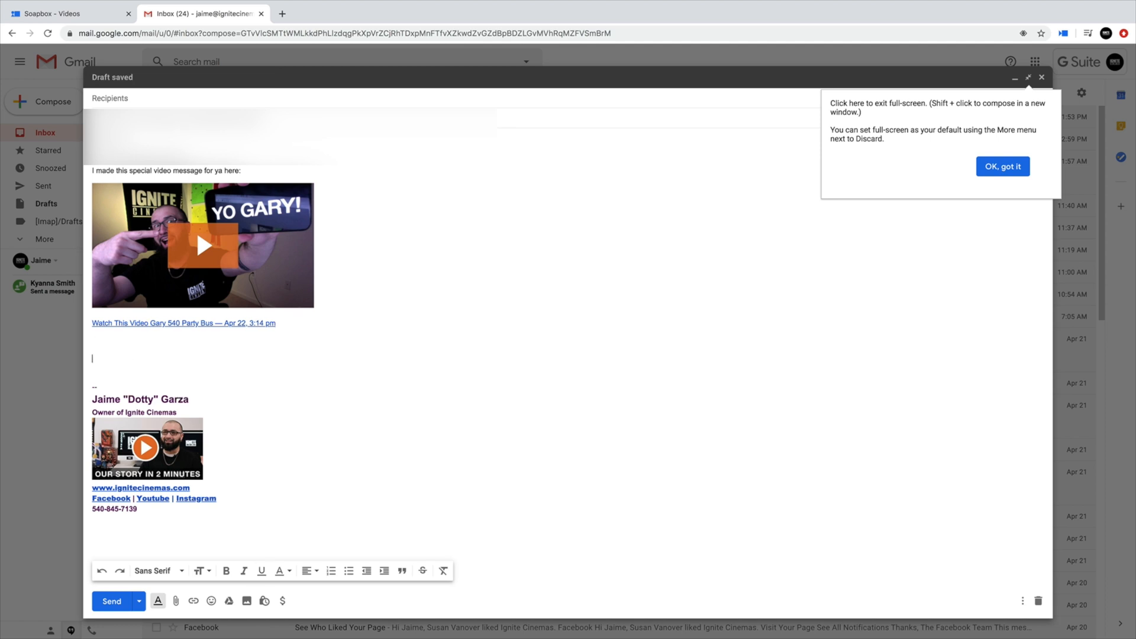
Step: Write 'Talk to you soon' as the closing line beneath the video thumbnail and link
text(Talk to you soon)
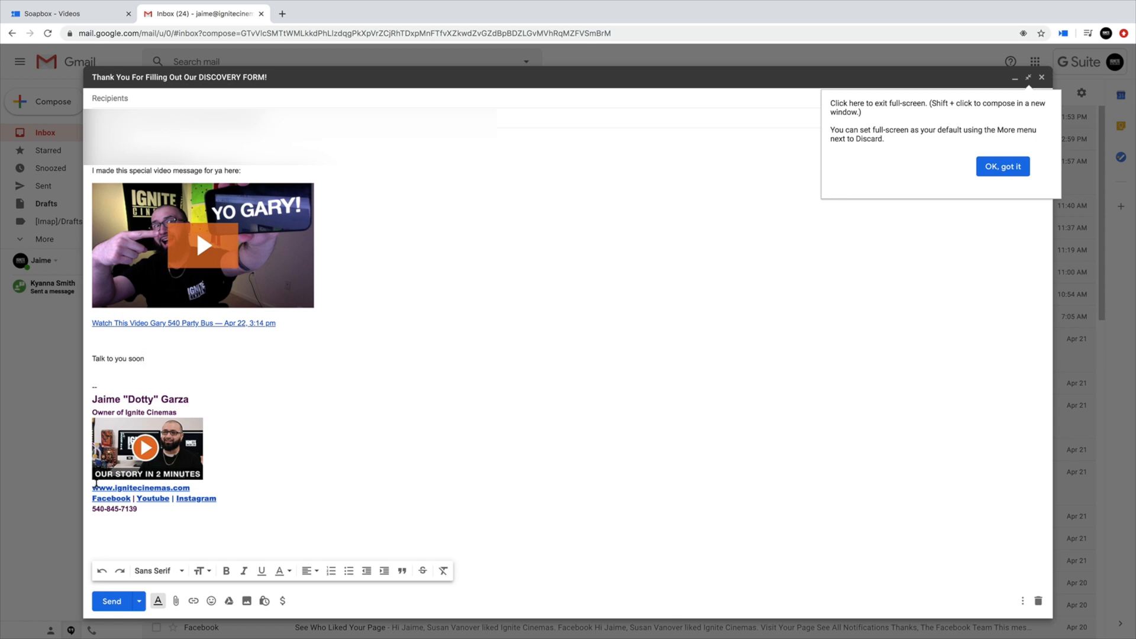
click(145, 357)
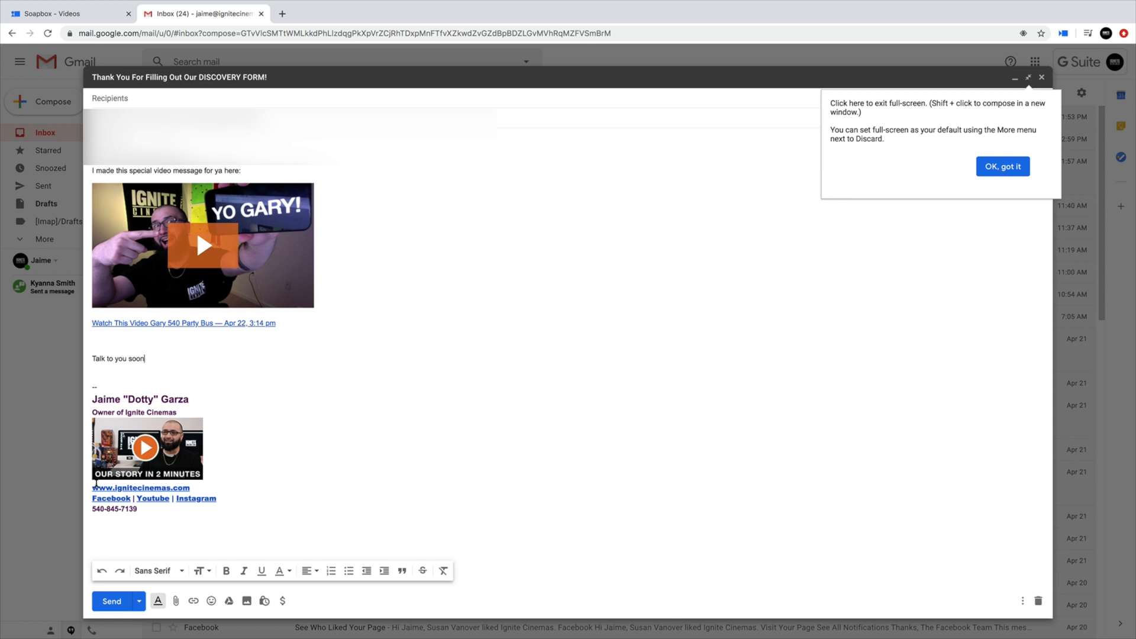